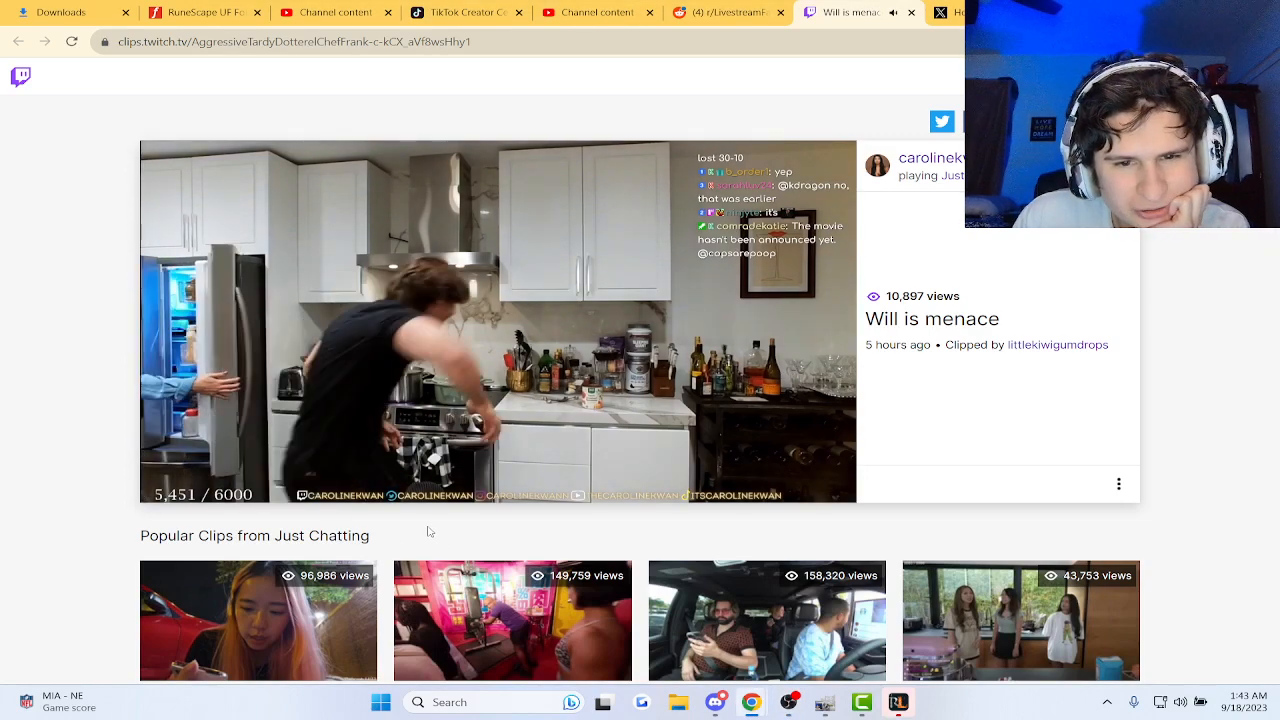
# - Pause and resume the Twitch clip three times, then scroll the r/LivestreamFail feed
pyautogui.click(498, 320)
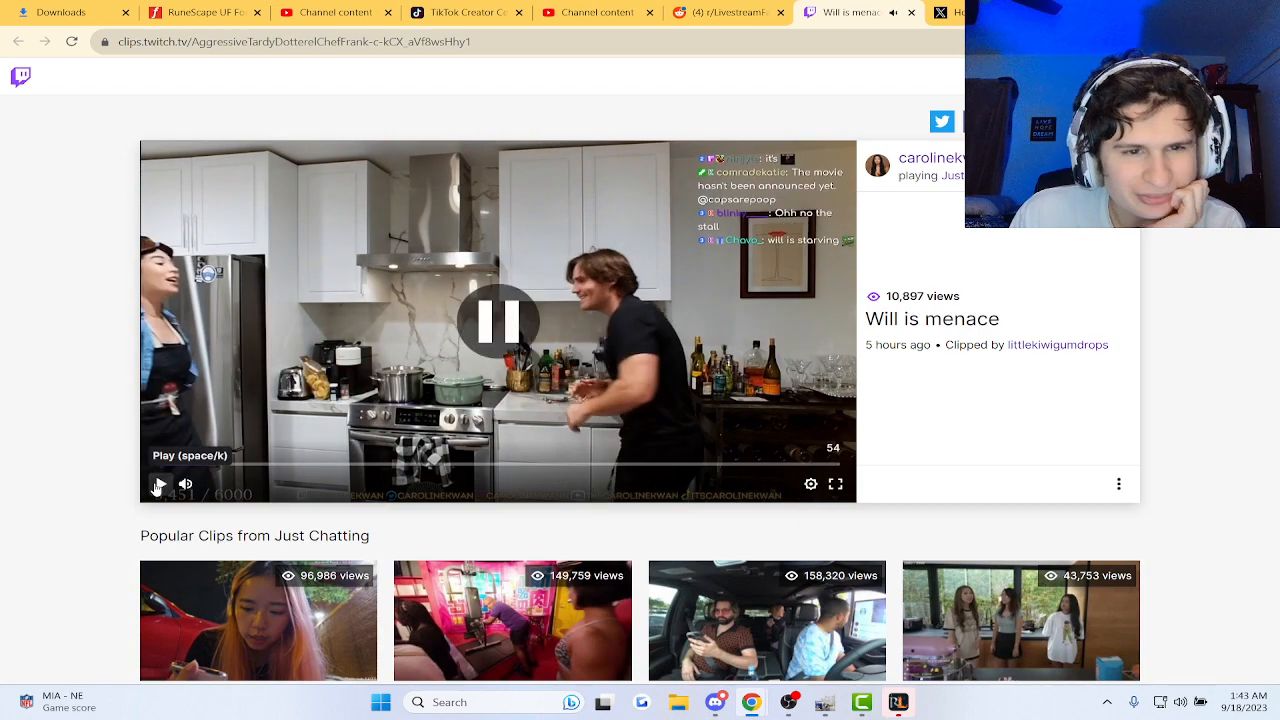
pyautogui.click(158, 484)
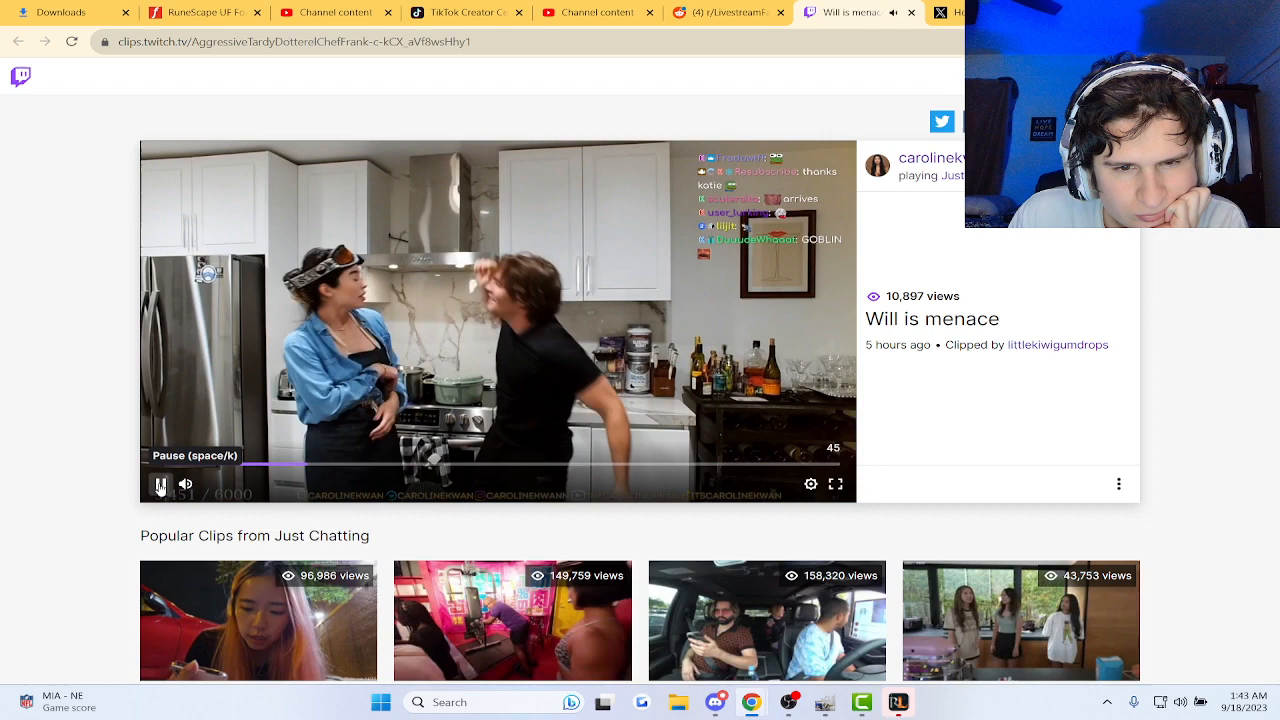
pyautogui.click(160, 484)
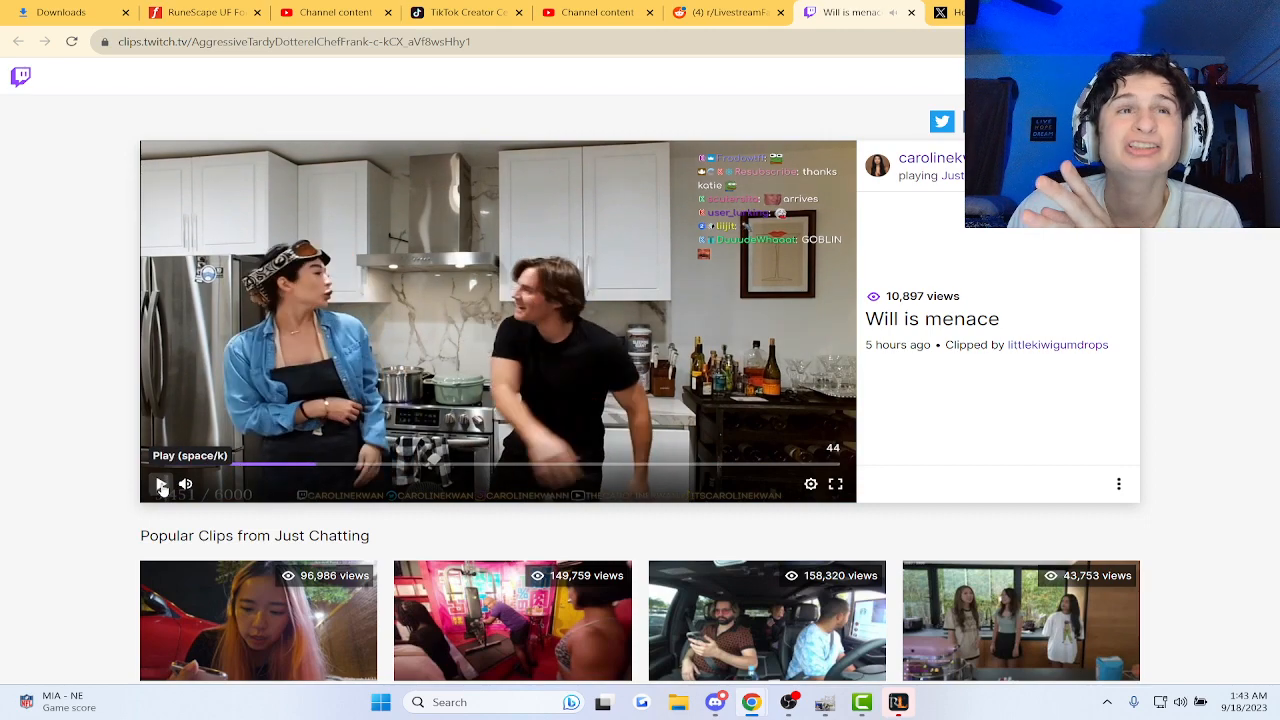
pyautogui.click(162, 484)
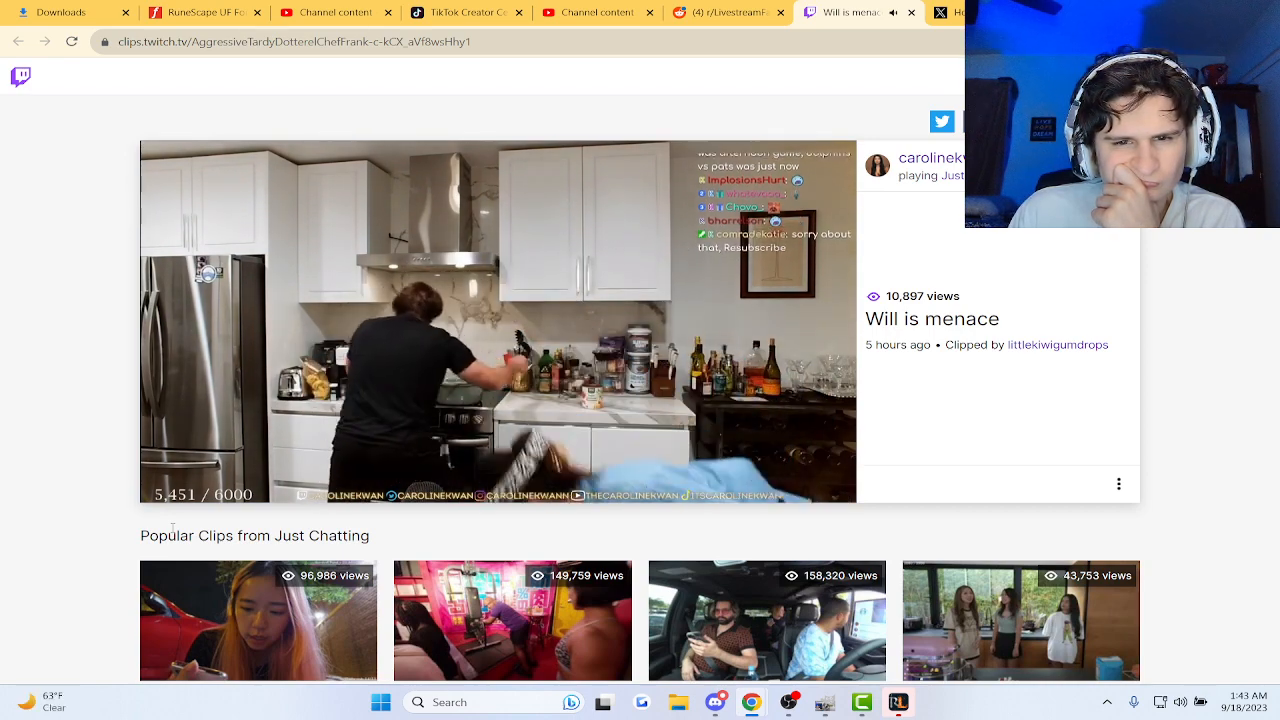
pyautogui.click(498, 321)
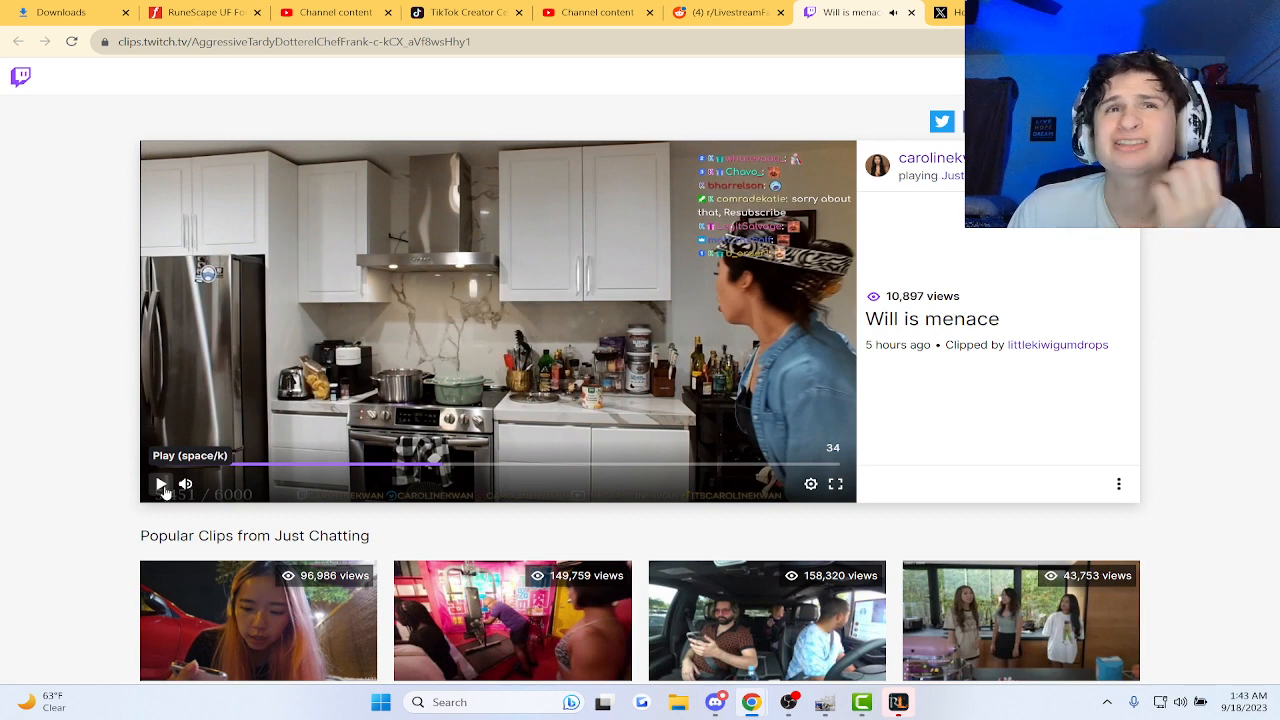
pyautogui.click(161, 484)
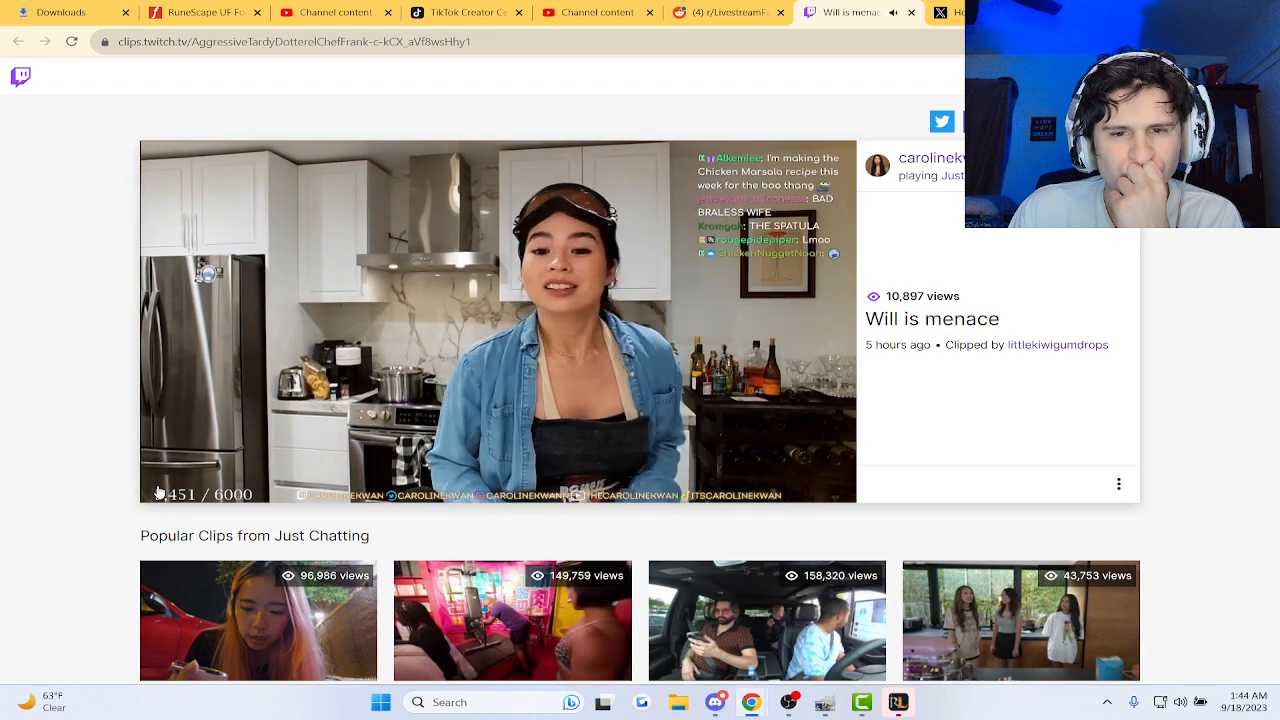
pyautogui.moveTo(160, 484)
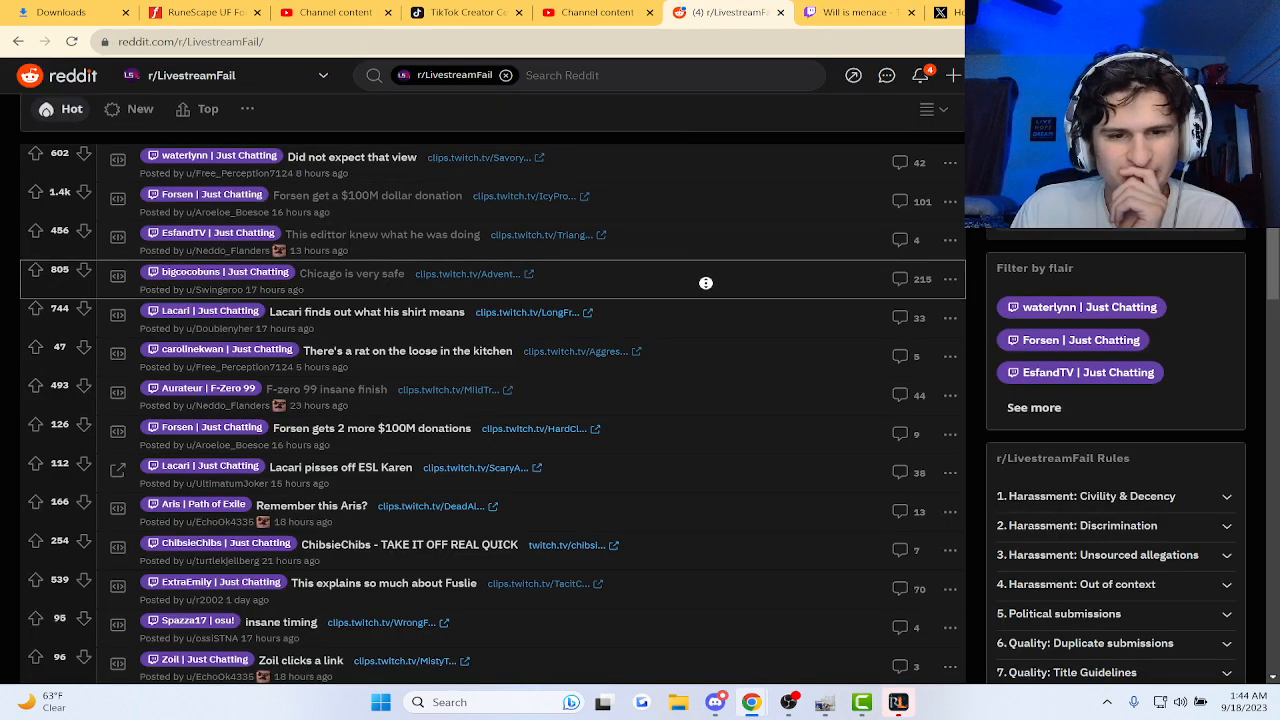
pyautogui.scroll(-3)
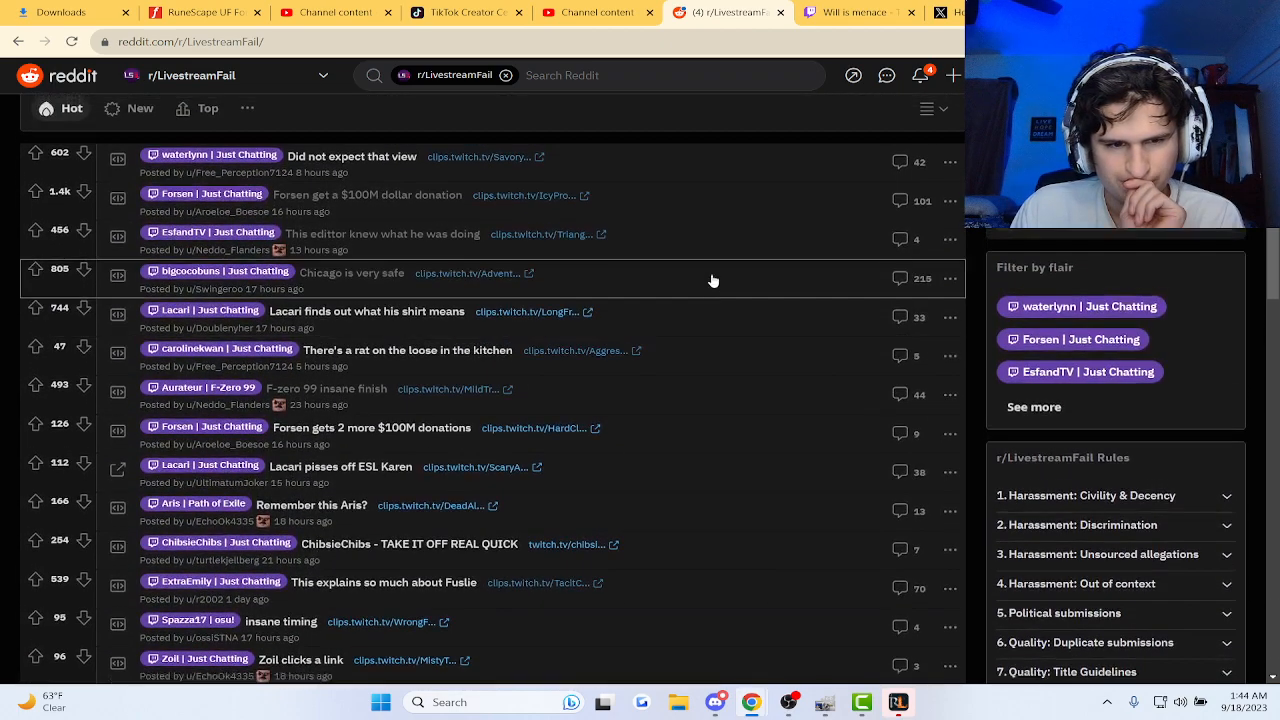
# - Read the 'rat on the loose in the kitchen' post comments, then return to the Will is menace clip
pyautogui.click(407, 350)
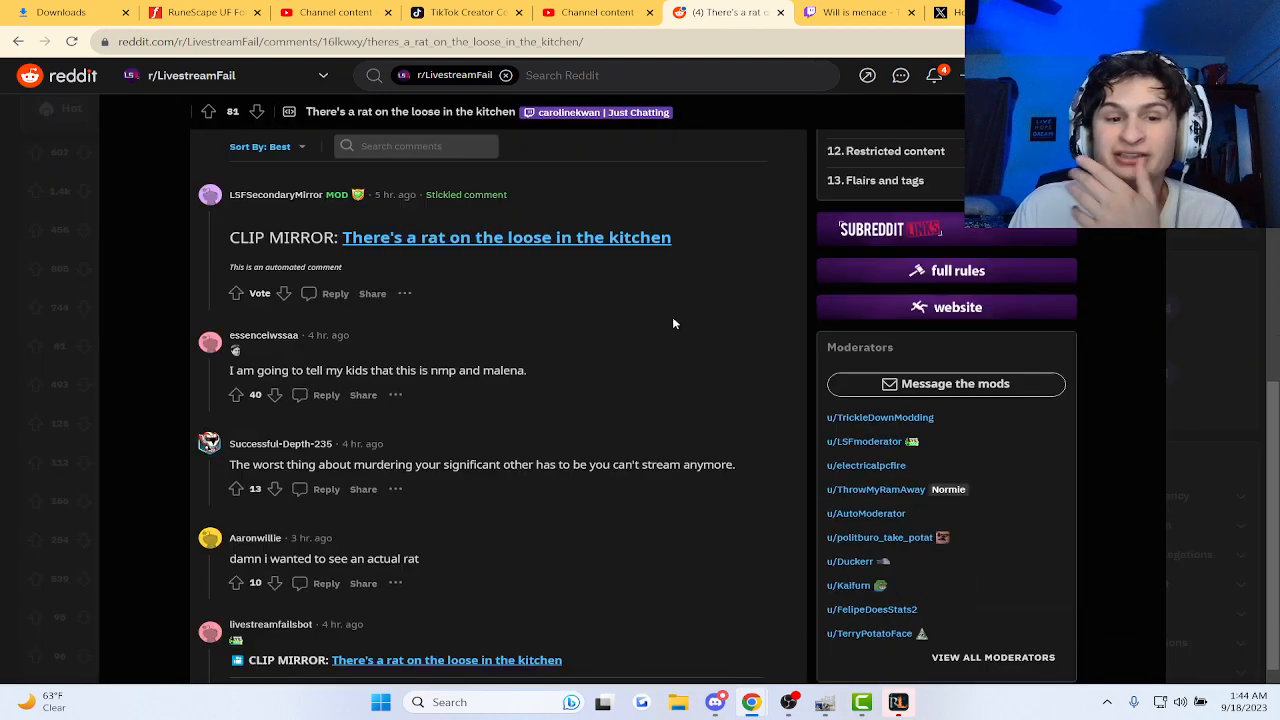
pyautogui.scroll(-3)
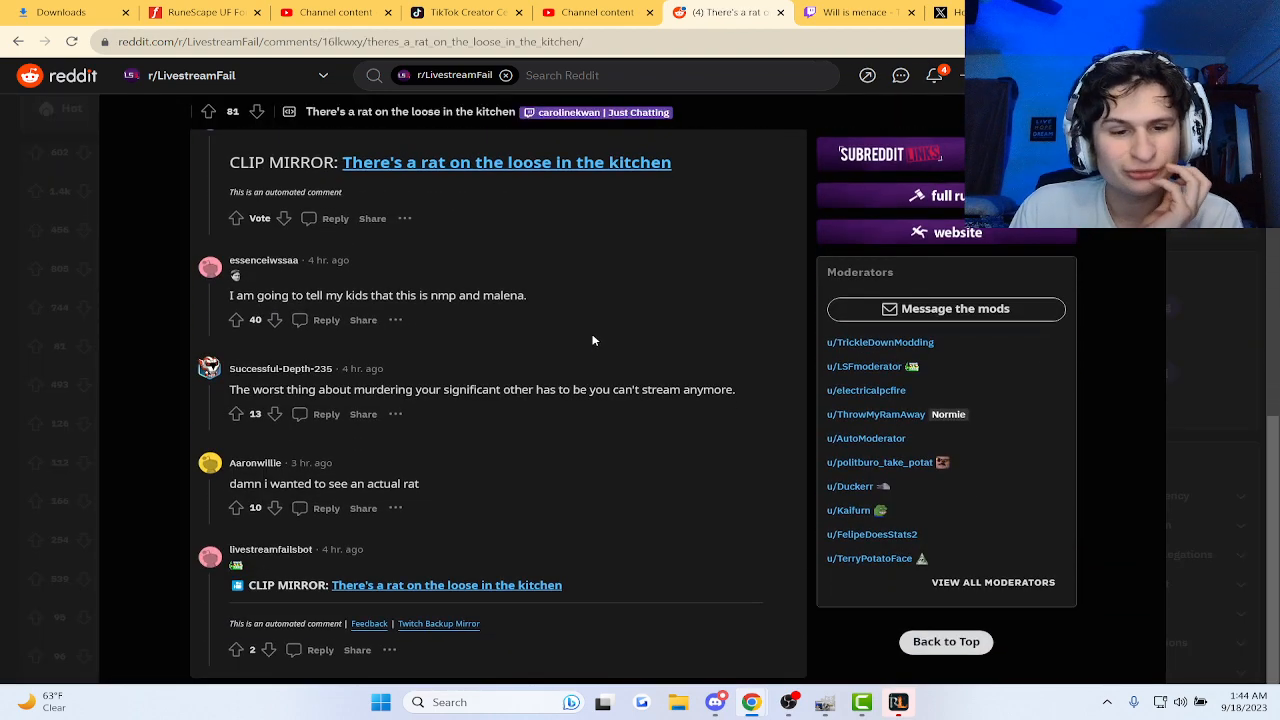
pyautogui.moveTo(233, 483); pyautogui.dragTo(284, 483)
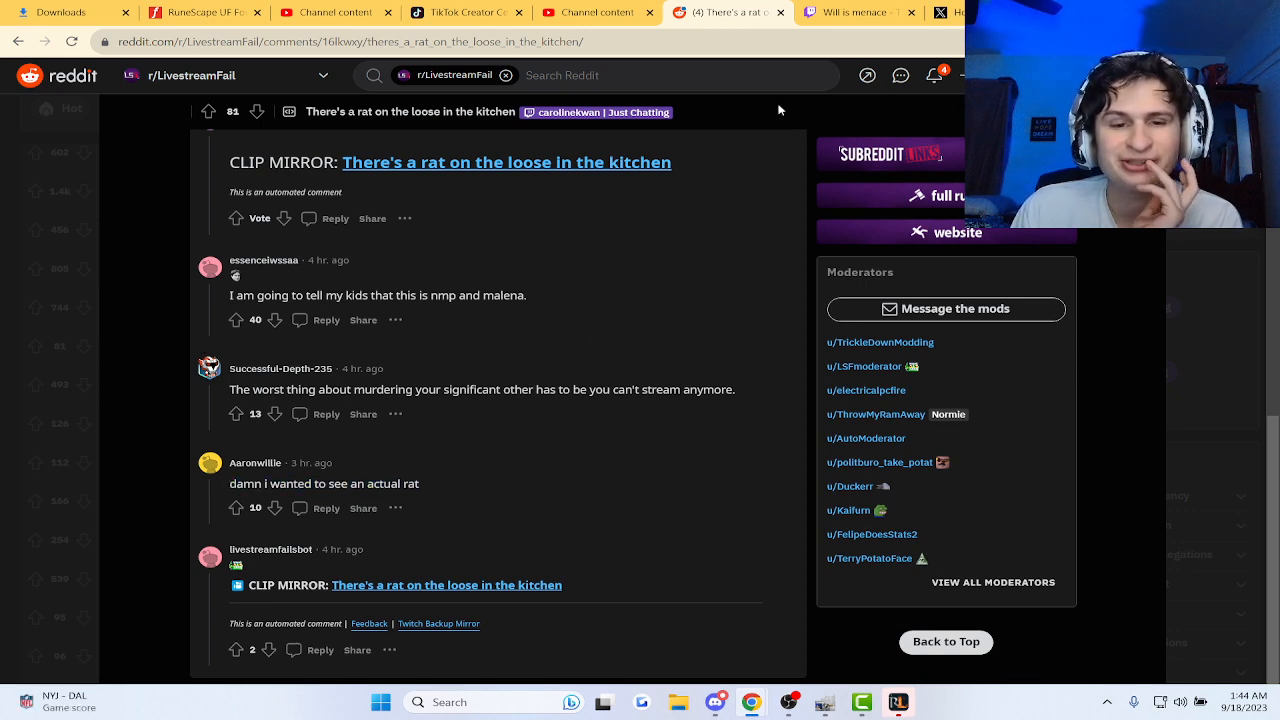
pyautogui.click(506, 161)
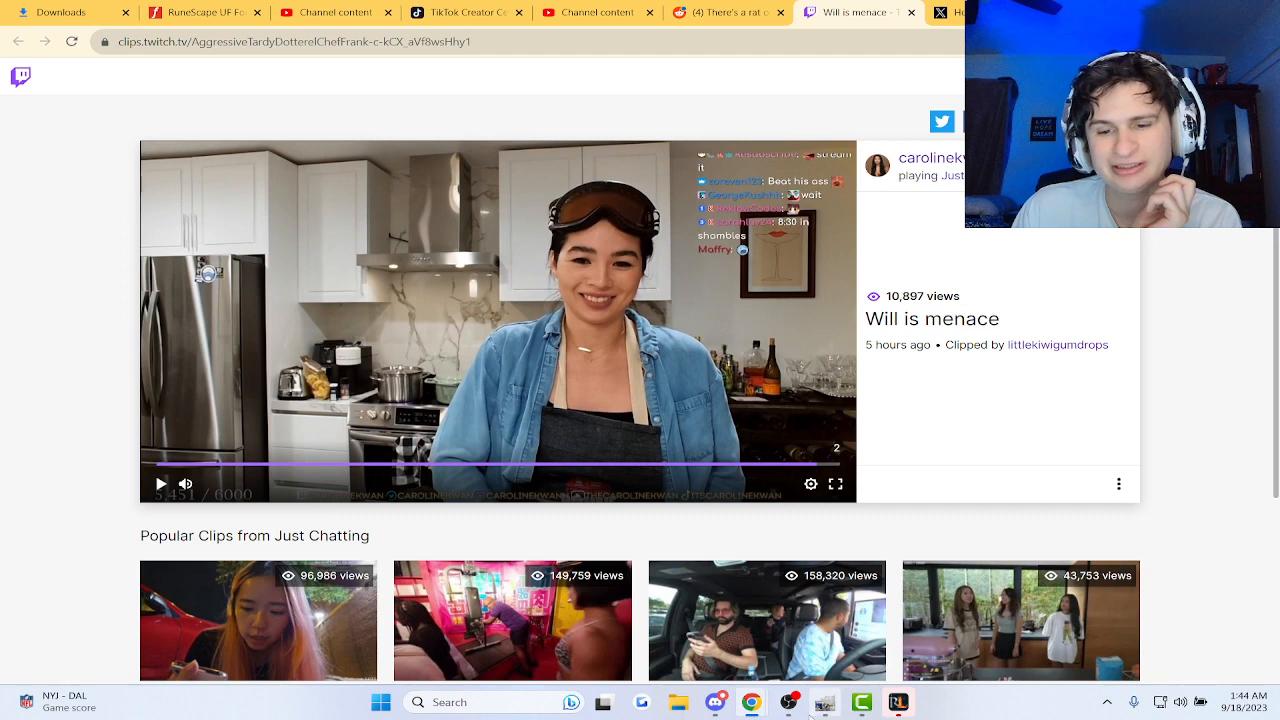